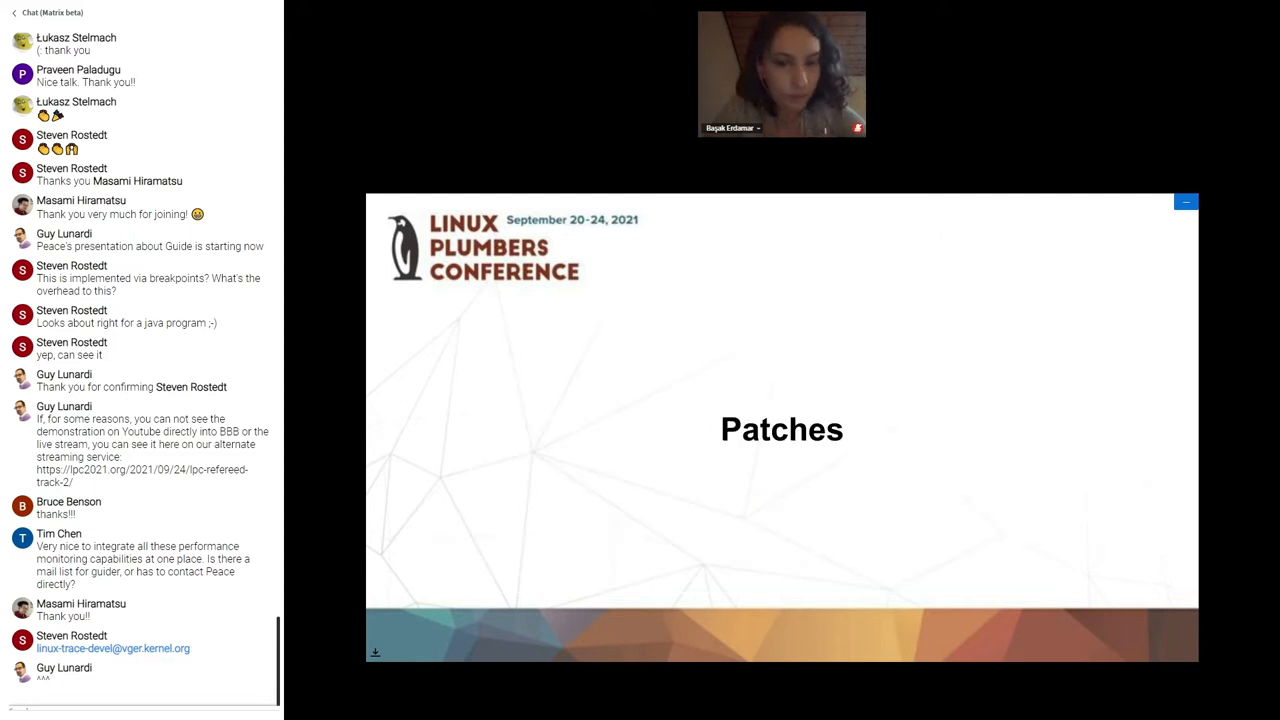
pyautogui.scroll(-3)
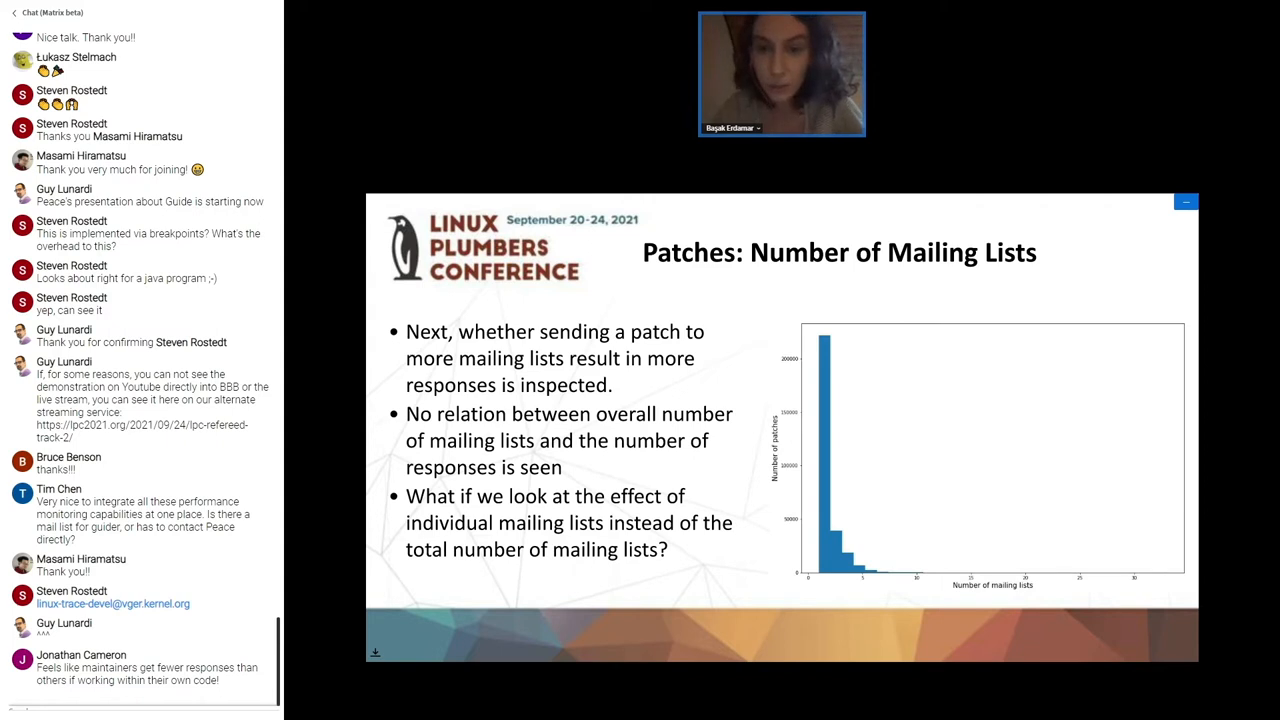
pyautogui.scroll(-3)
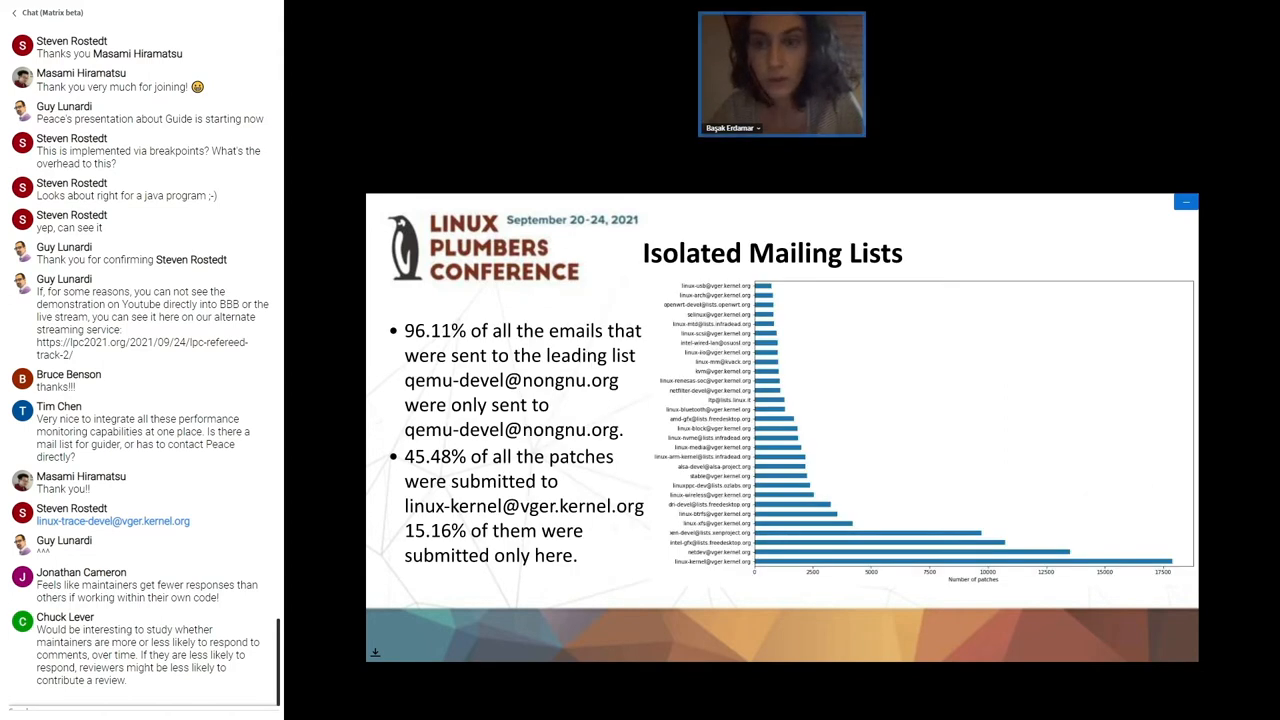
pyautogui.scroll(-3)
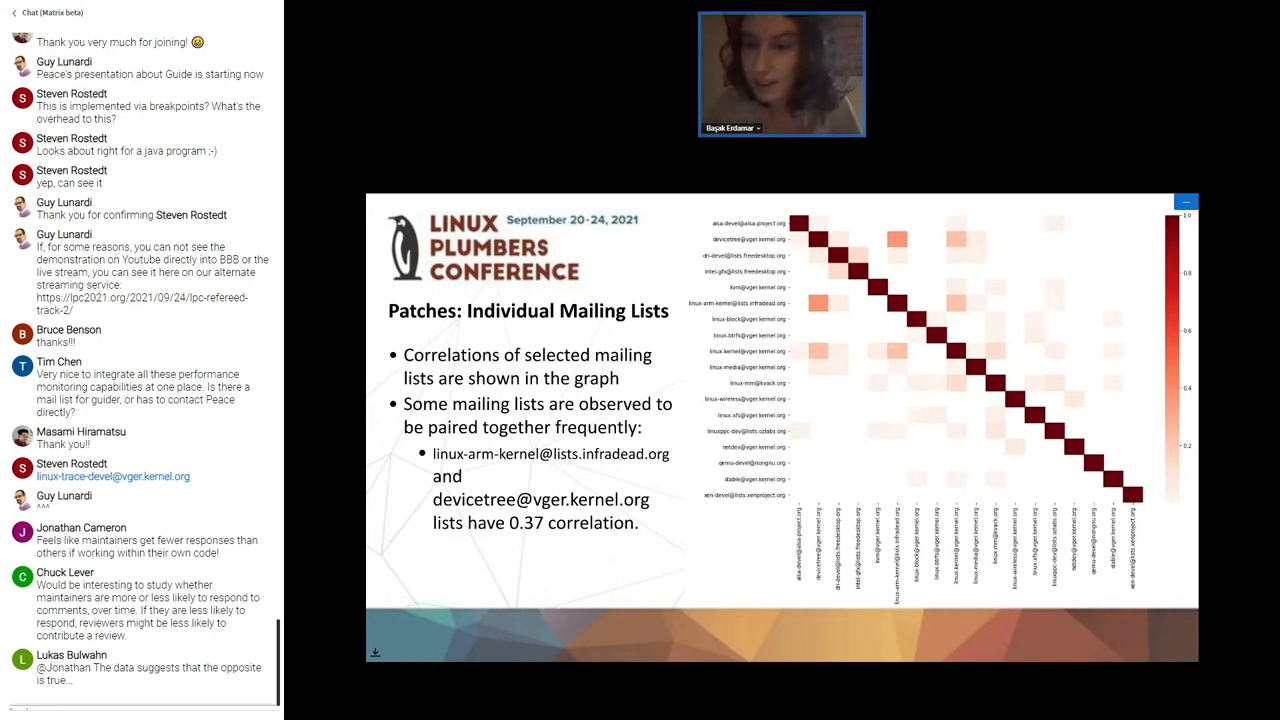
pyautogui.scroll(-3)
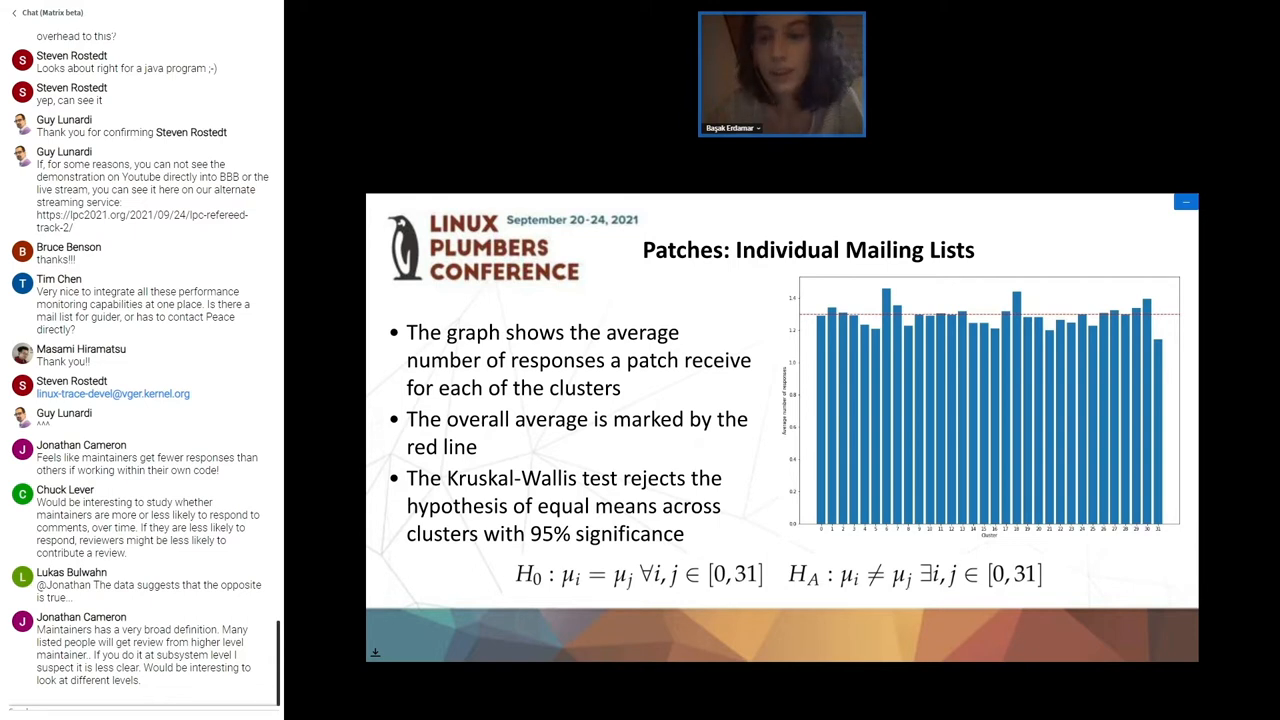
pyautogui.scroll(-3)
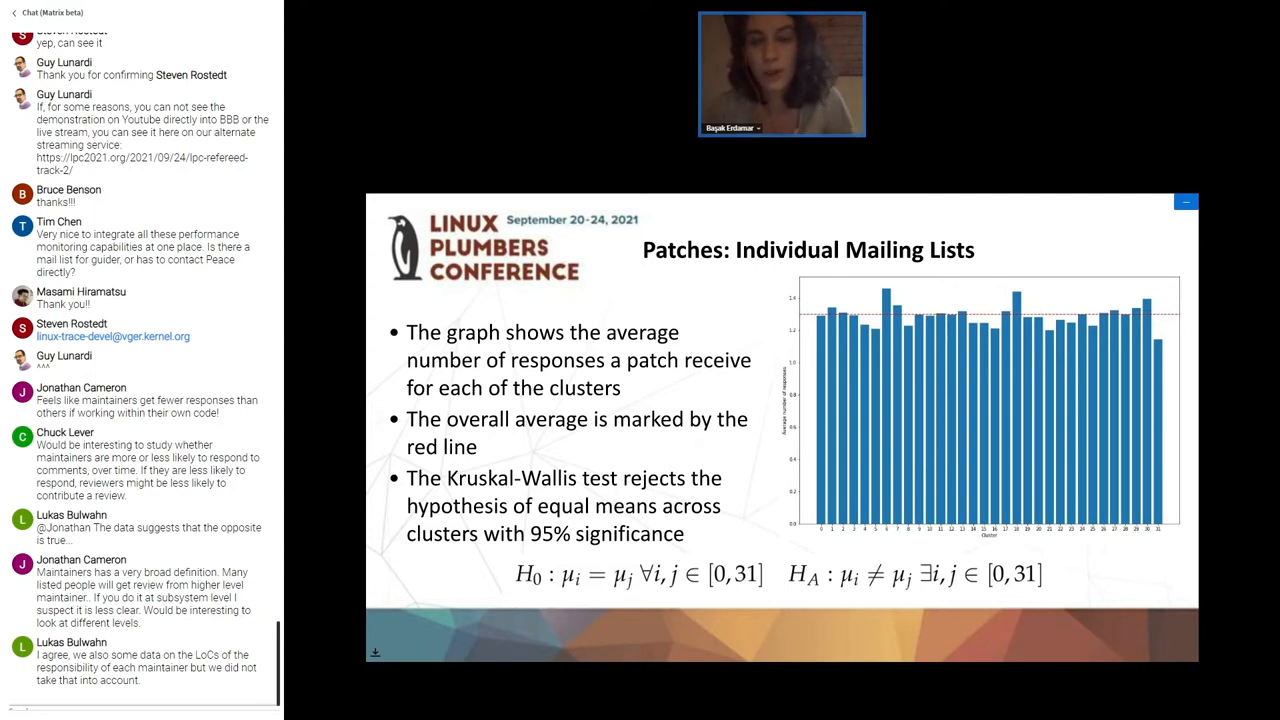
pyautogui.scroll(-3)
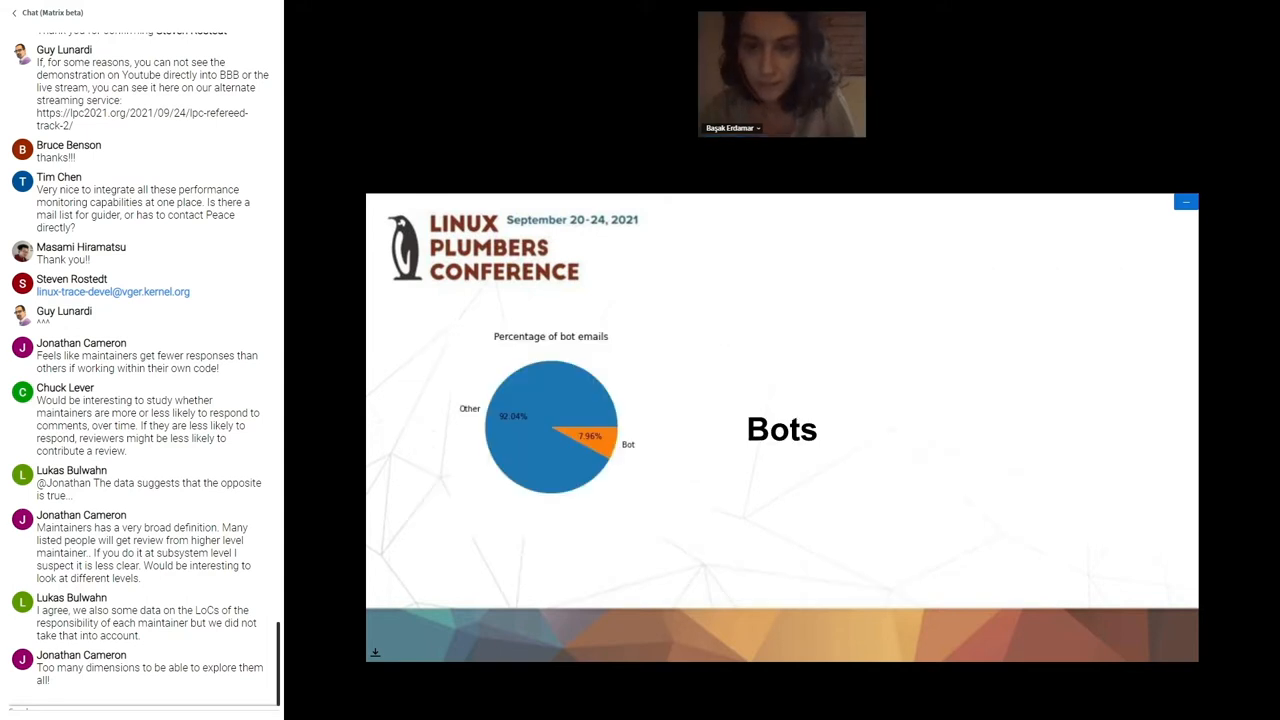
pyautogui.scroll(-3)
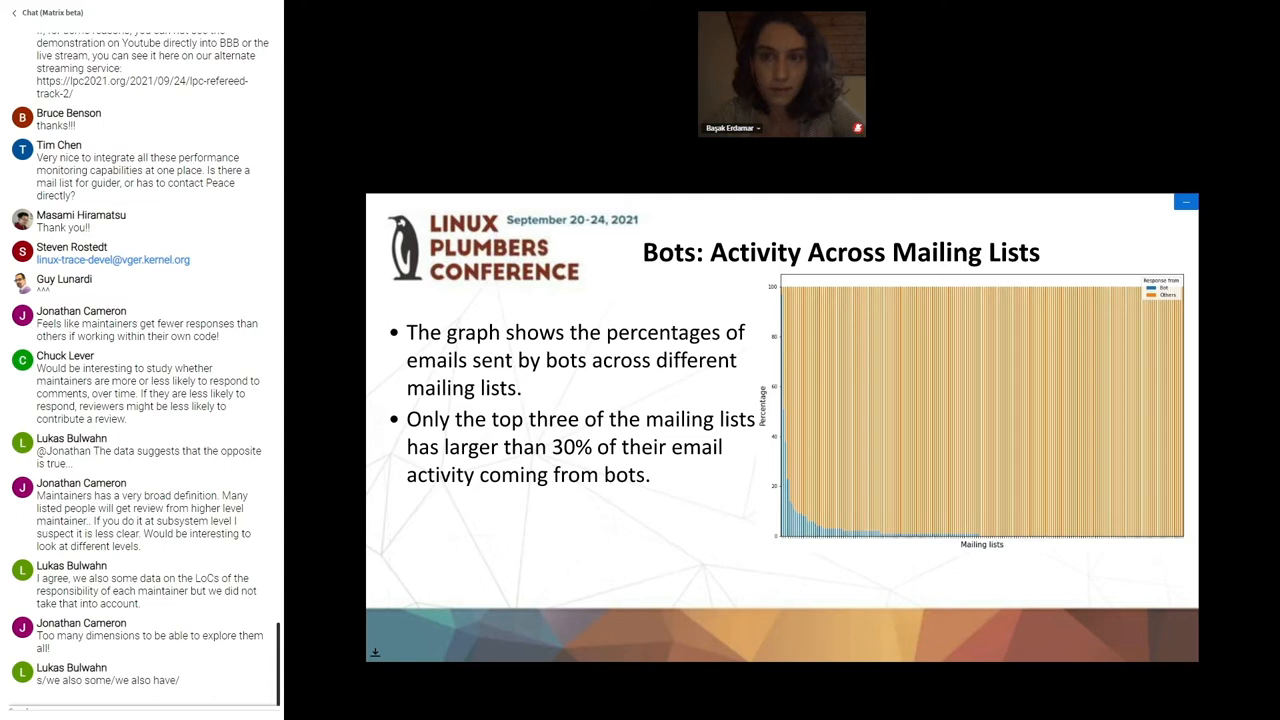
pyautogui.scroll(-3)
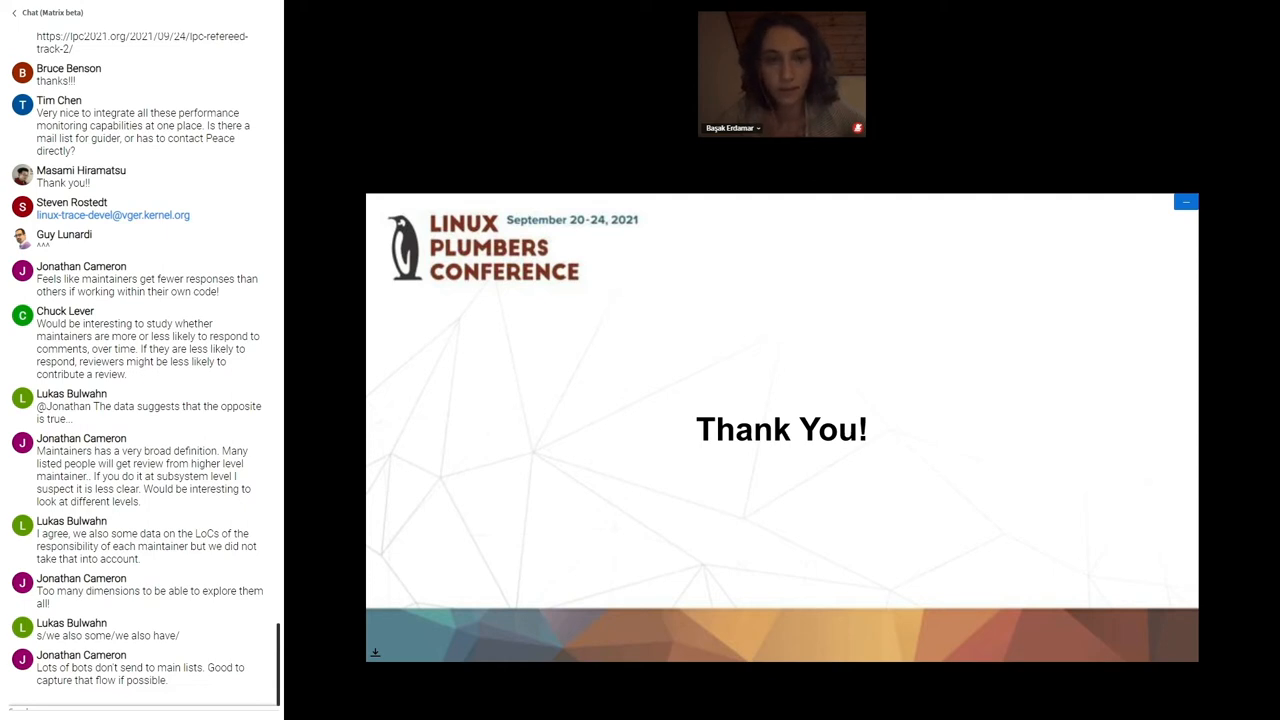
pyautogui.scroll(-3)
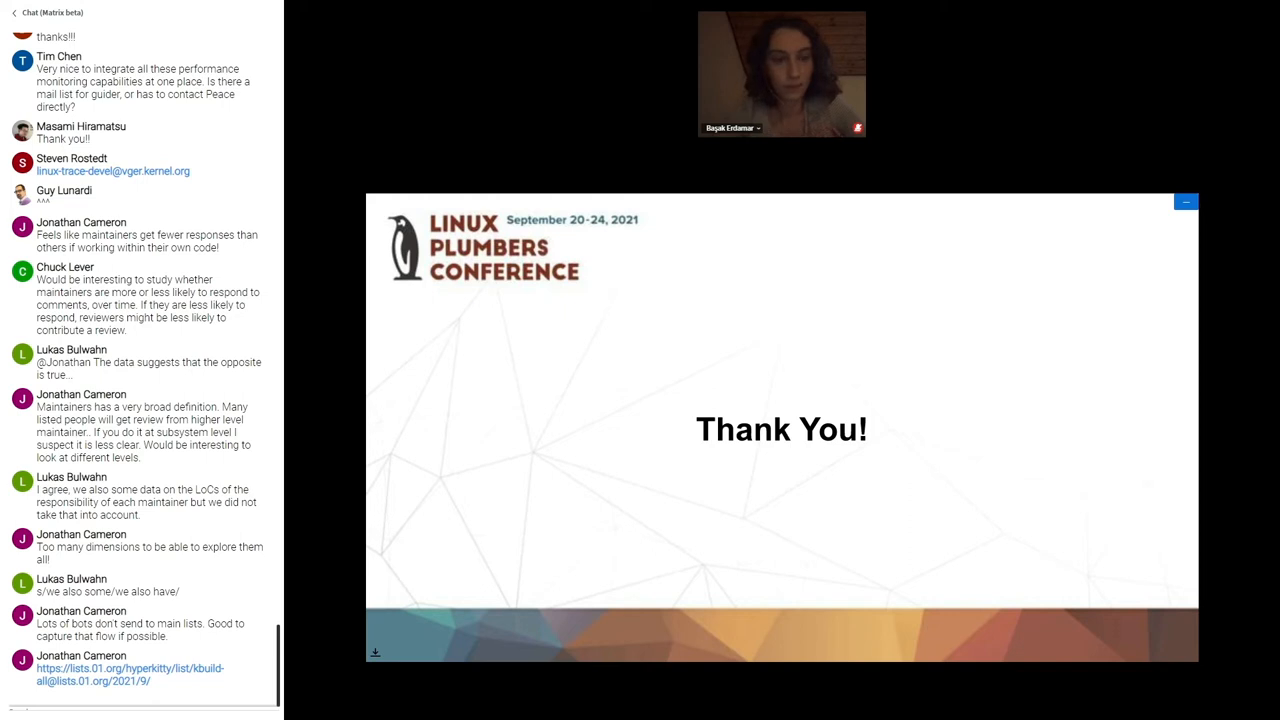
pyautogui.scroll(-3)
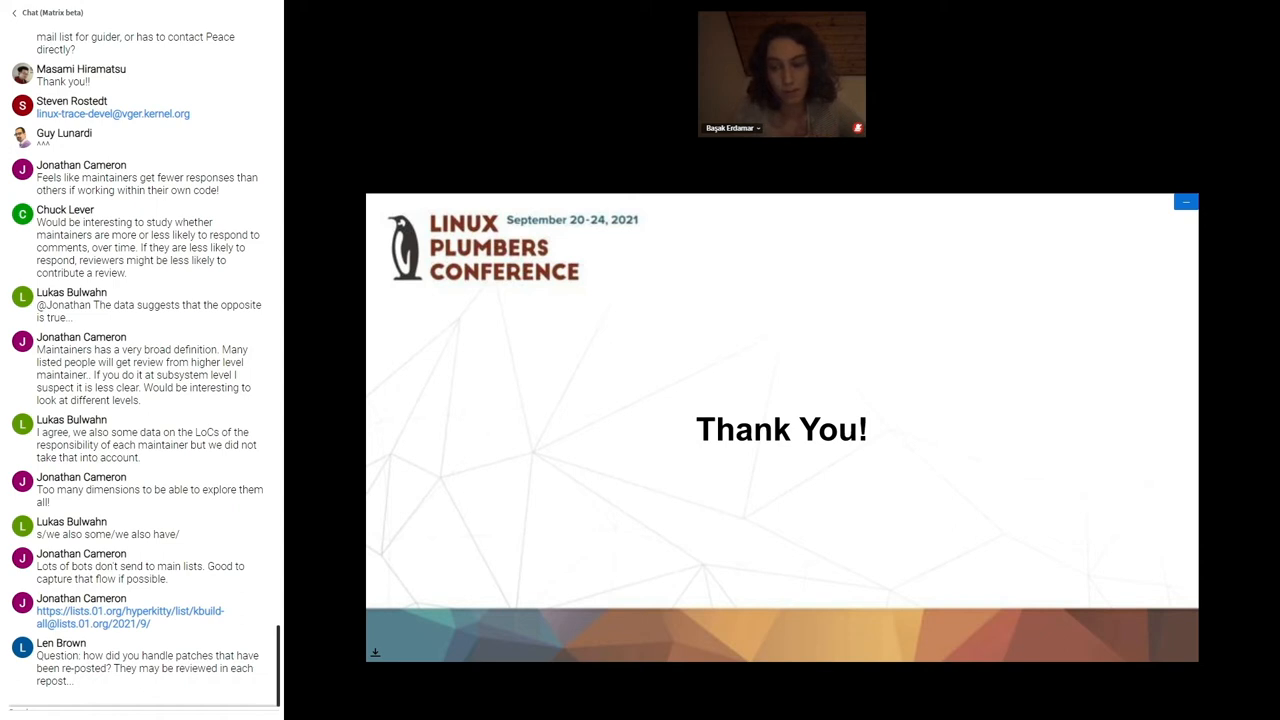
pyautogui.scroll(-3)
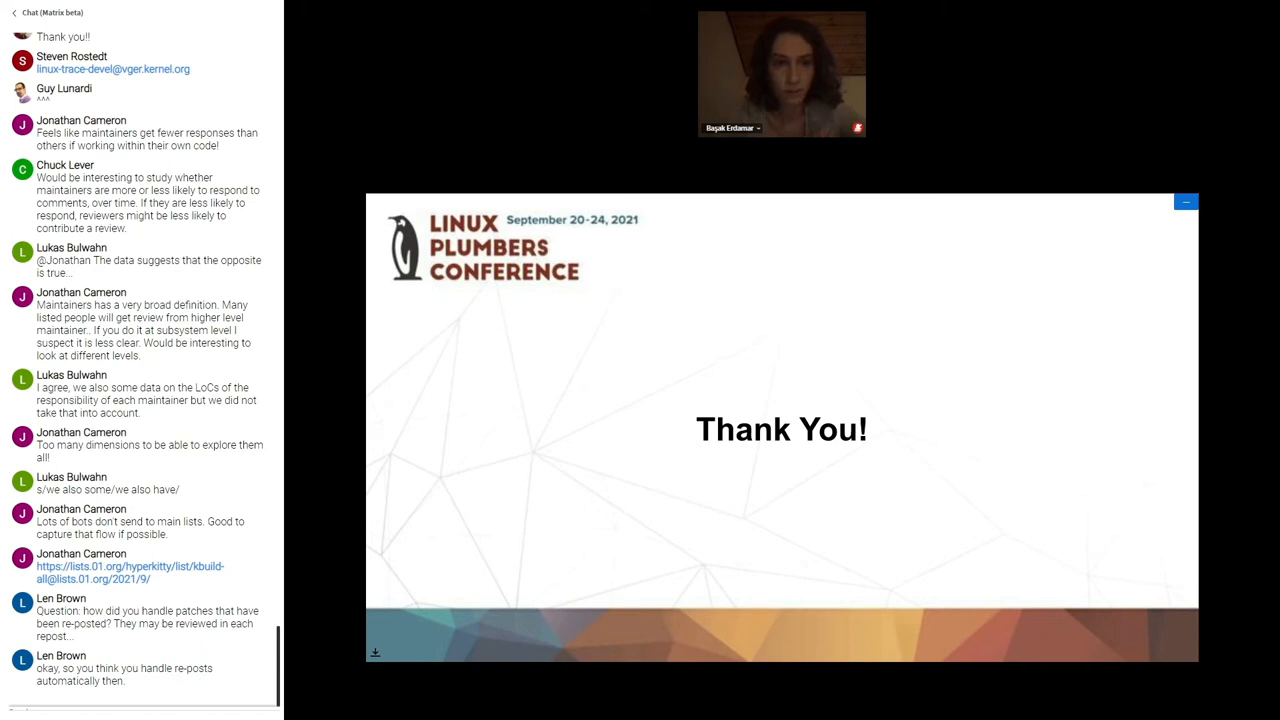
pyautogui.scroll(-3)
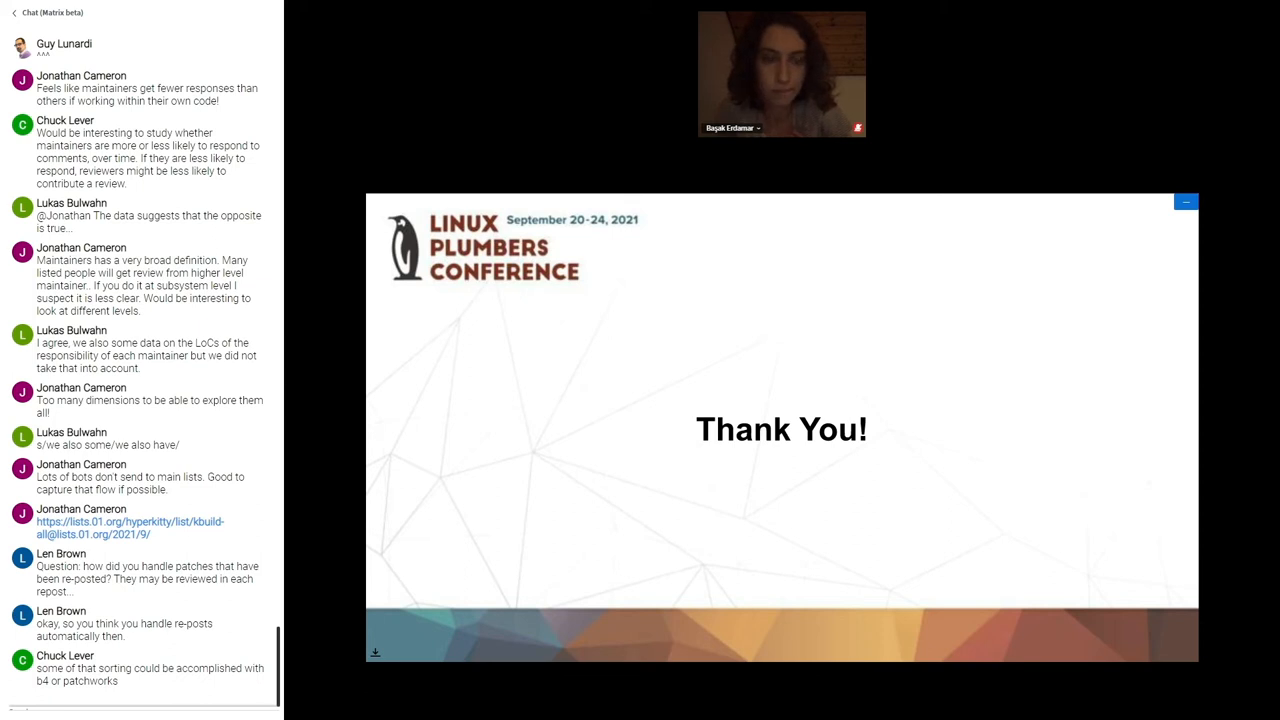
pyautogui.scroll(-3)
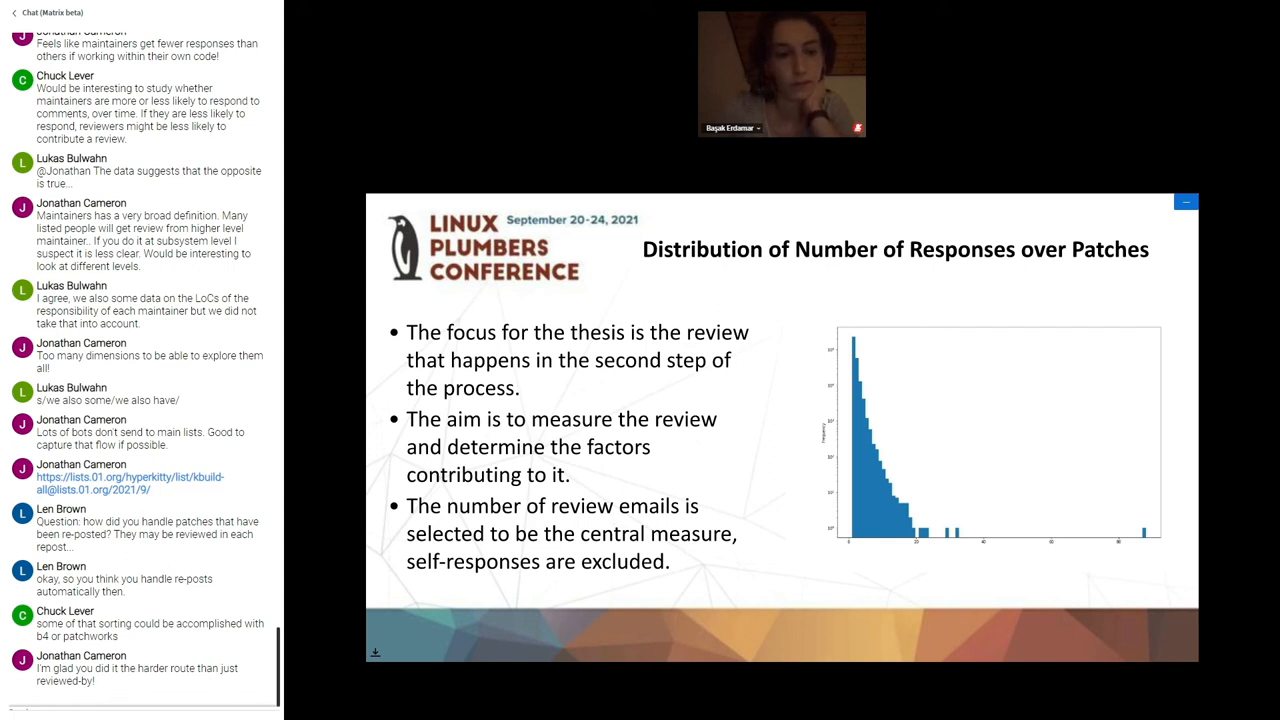
pyautogui.scroll(-3)
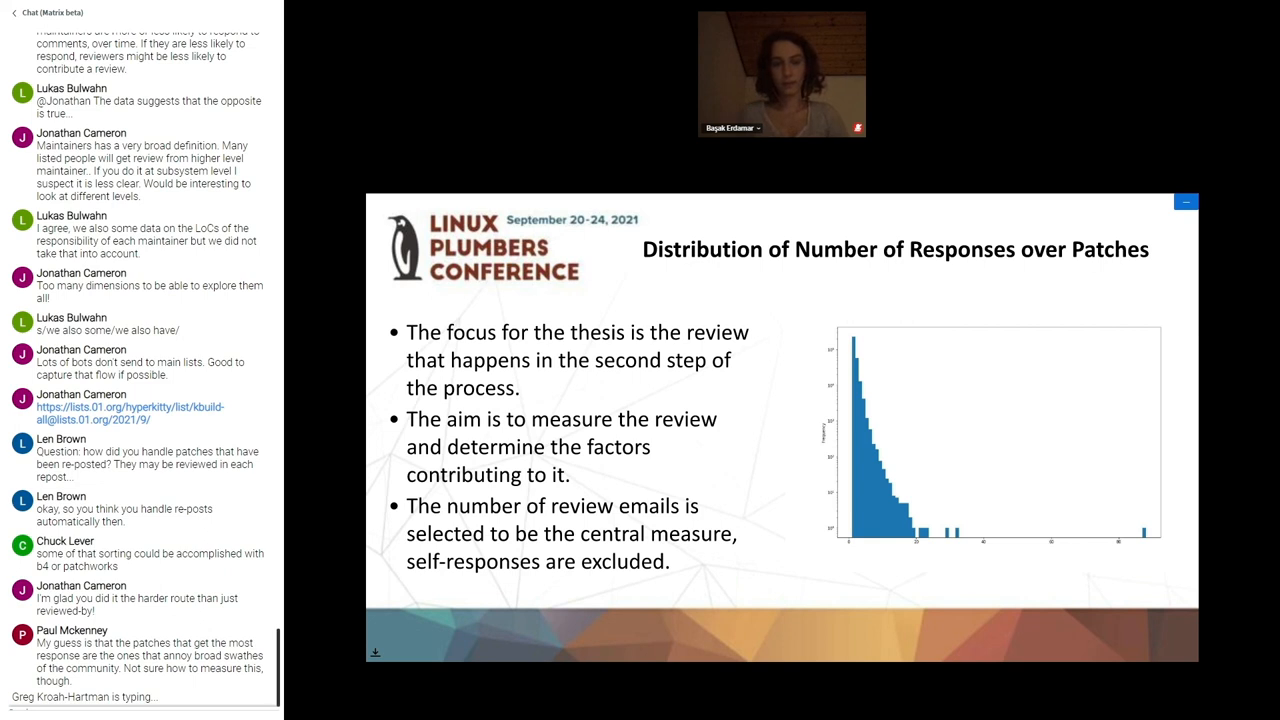
pyautogui.scroll(-3)
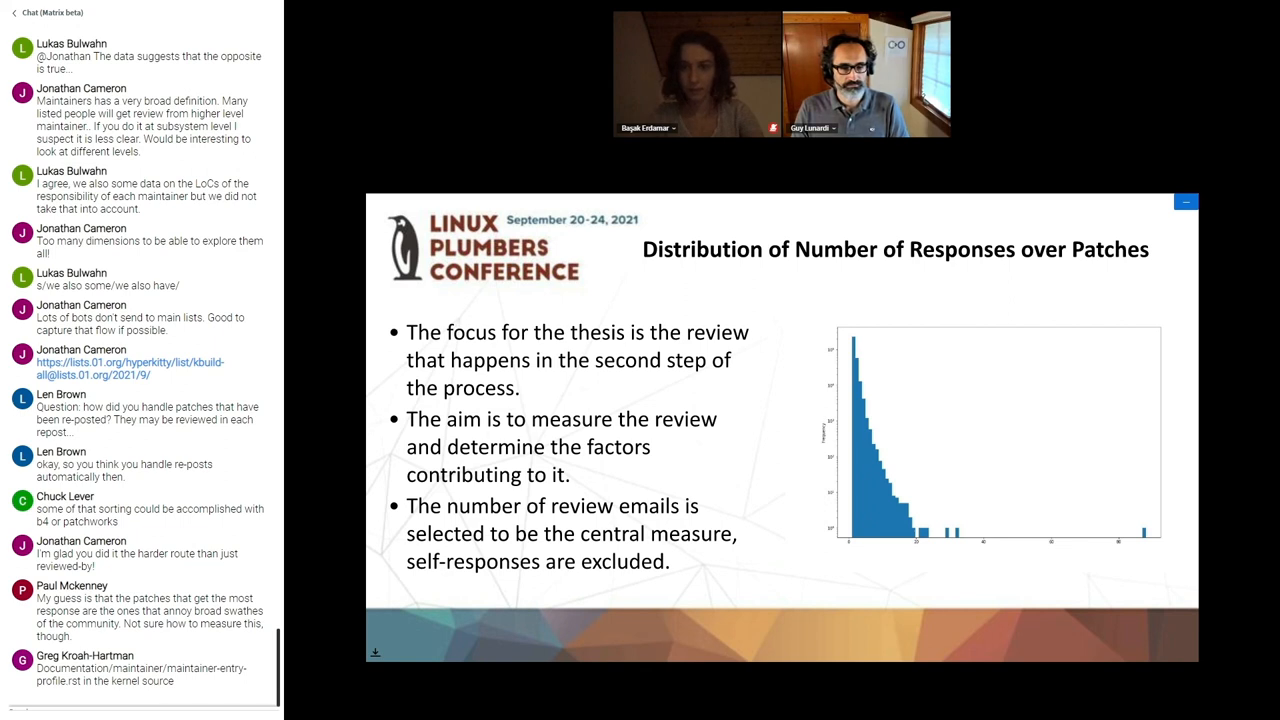
pyautogui.scroll(-3)
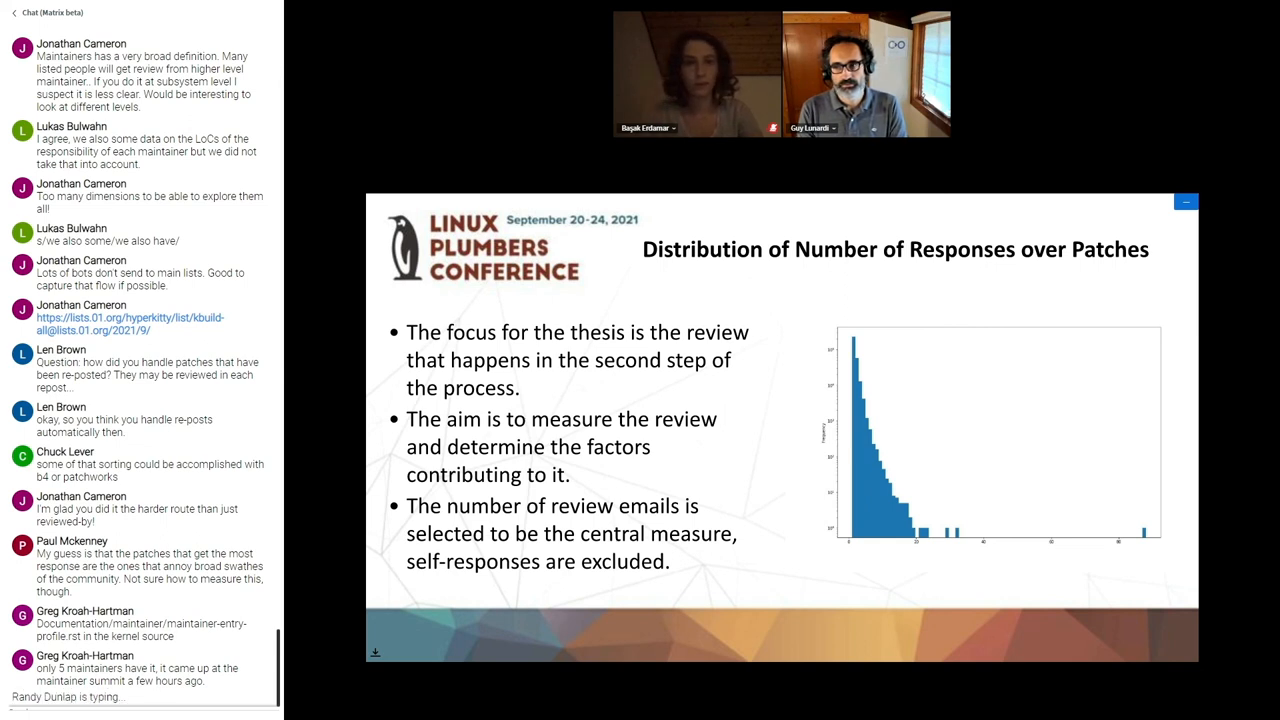
pyautogui.scroll(-3)
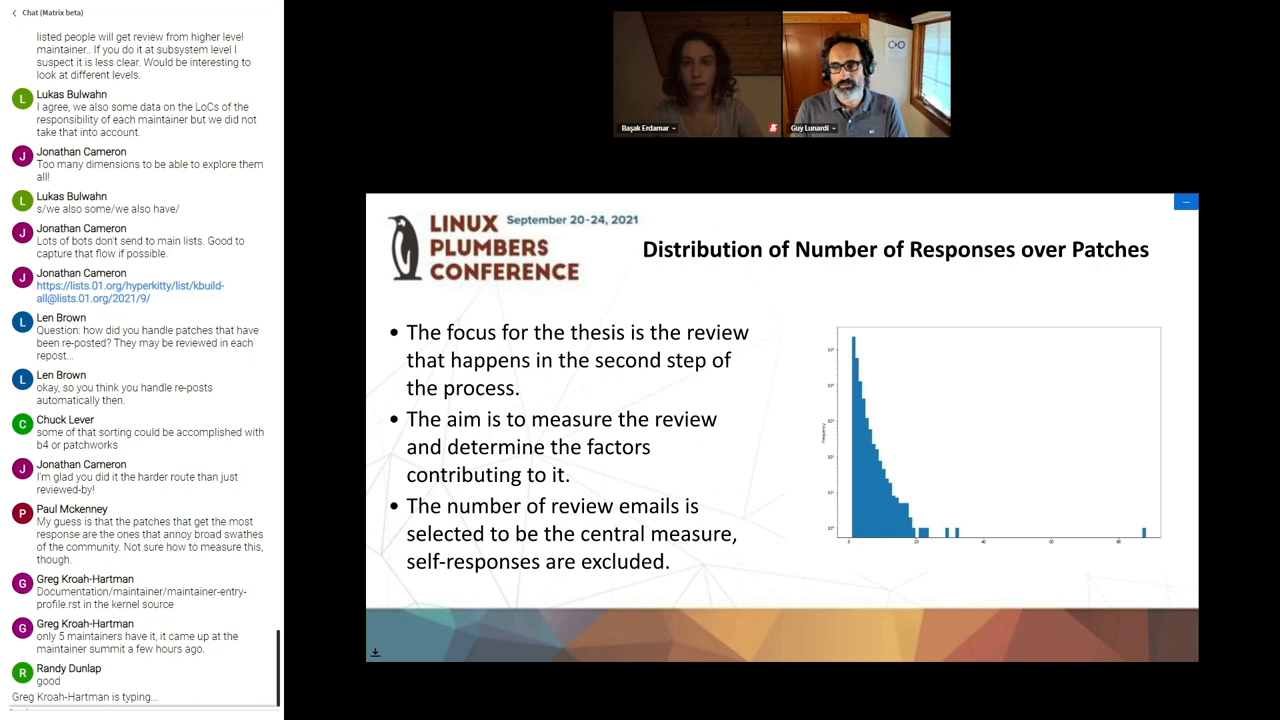
pyautogui.scroll(-3)
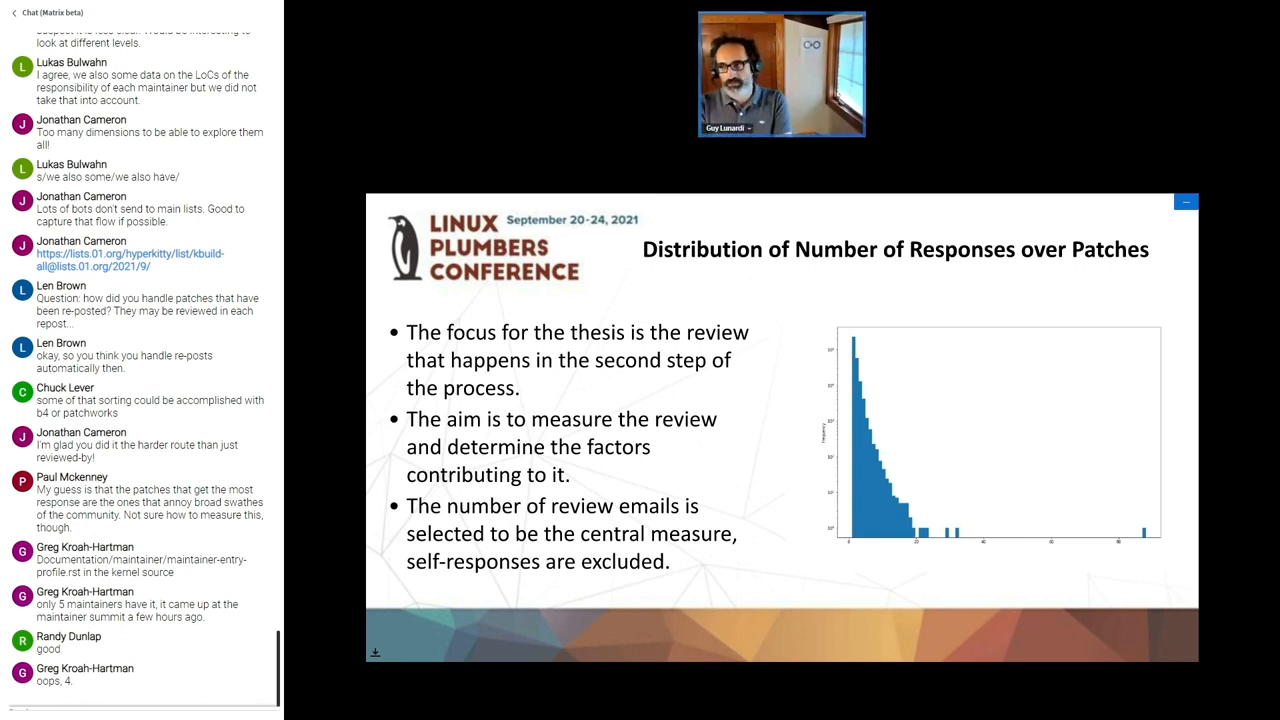
pyautogui.scroll(-3)
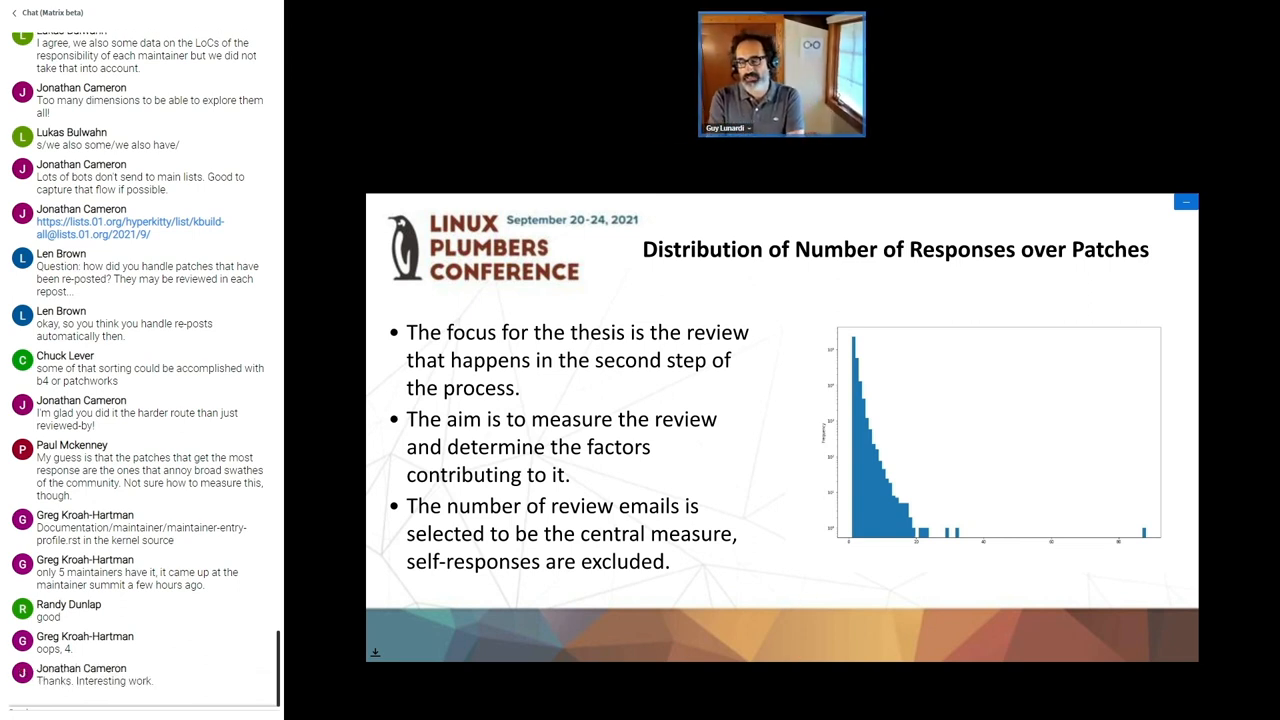